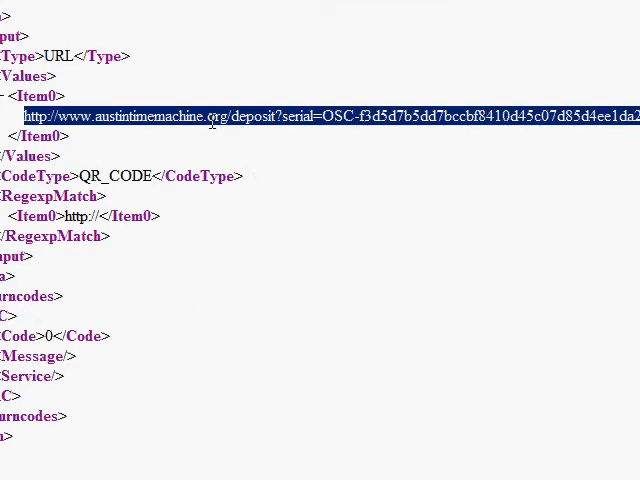
mouse_move(240, 130)
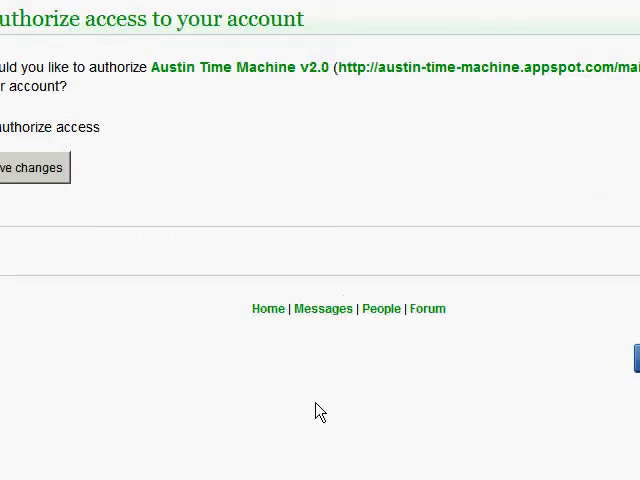
mouse_move(250, 146)
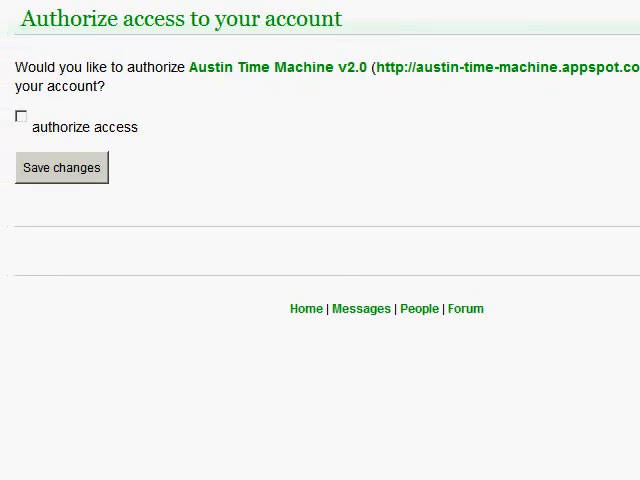
mouse_move(64, 218)
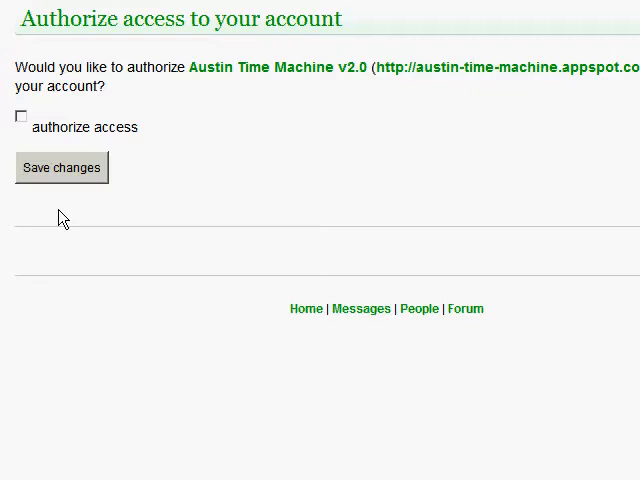
Authorize Austin Time Machine's access to the account and save the permission.
click(20, 116)
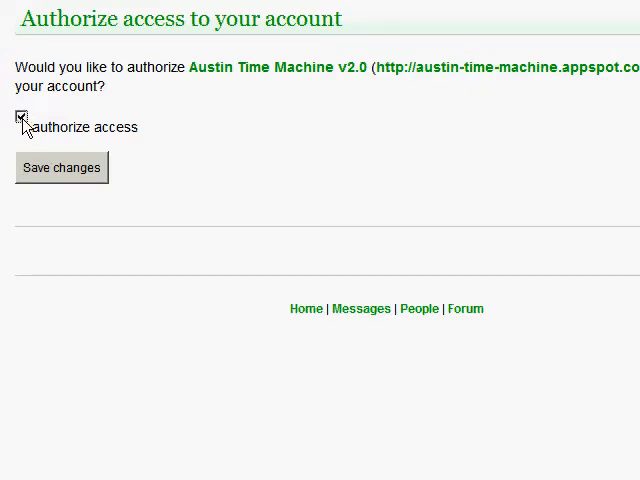
click(60, 168)
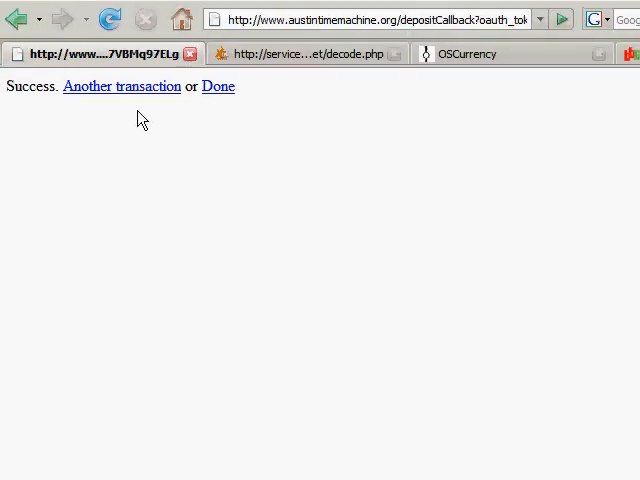
mouse_move(224, 92)
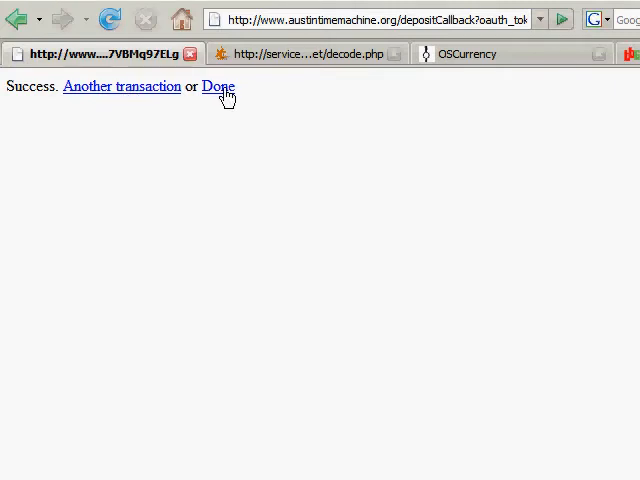
Mark the successful deposit as Done to reach the Transaction Complete page.
click(218, 86)
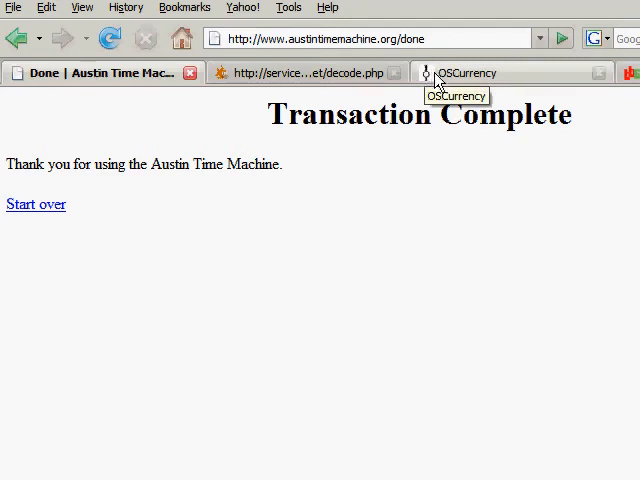
mouse_move(316, 38)
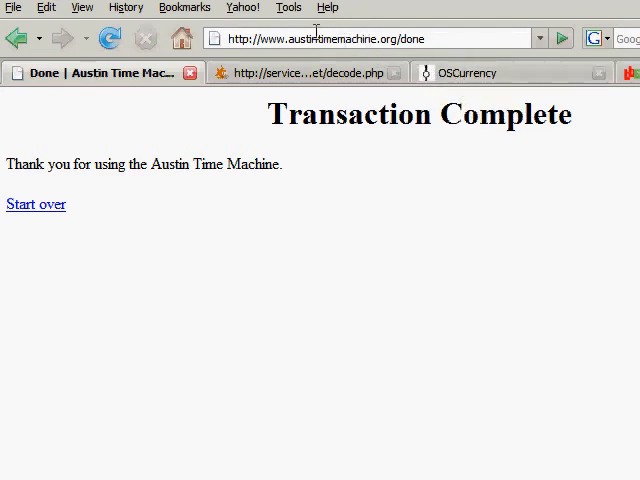
double_click(320, 38)
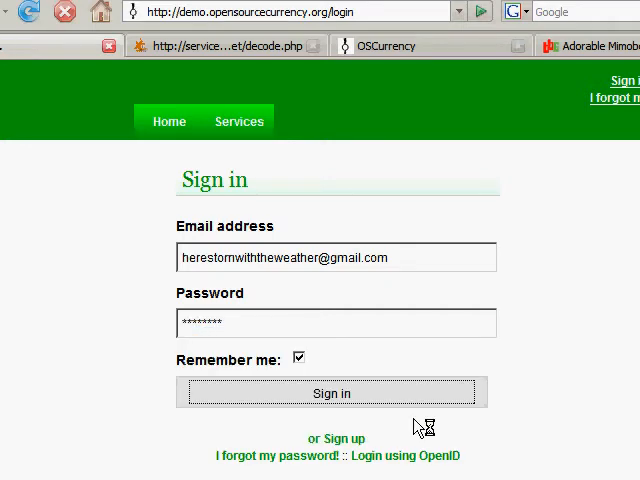
click(332, 392)
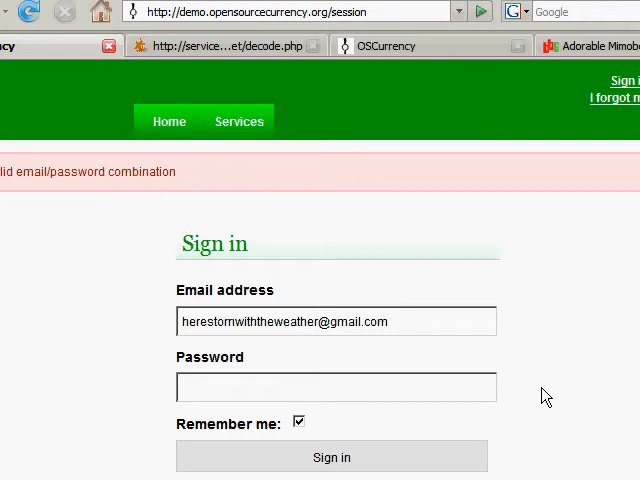
click(336, 388)
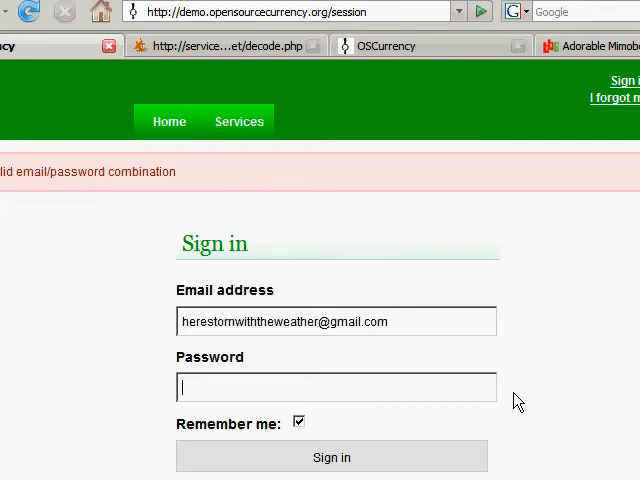
text(****)
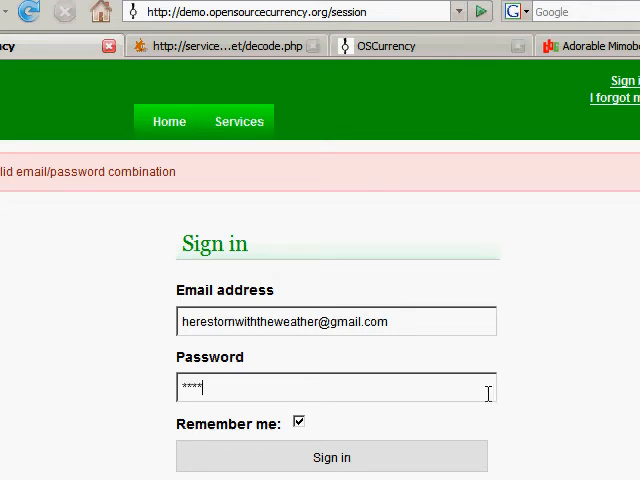
click(332, 456)
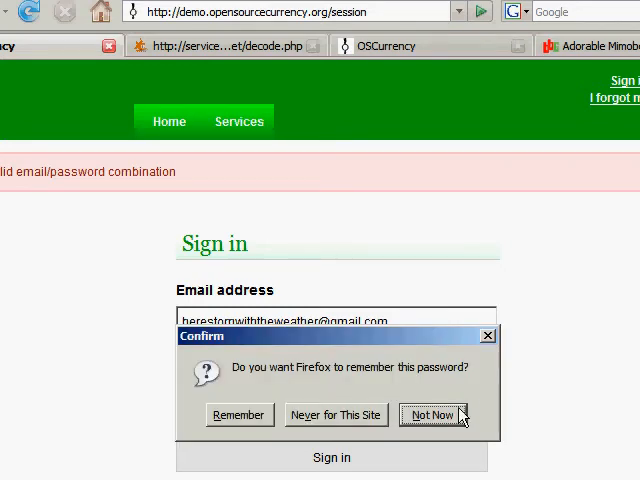
click(432, 414)
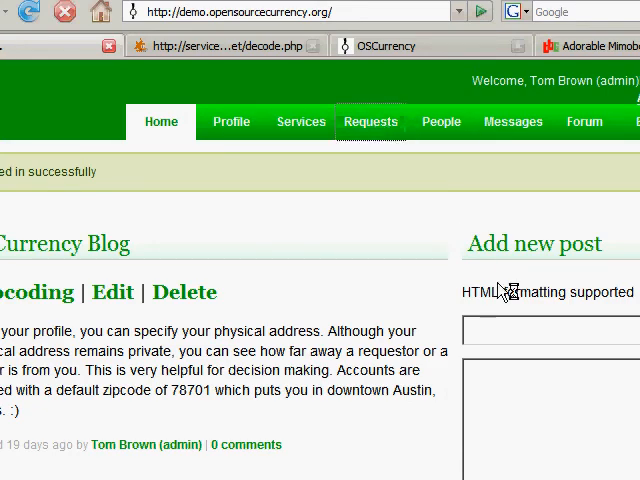
click(370, 122)
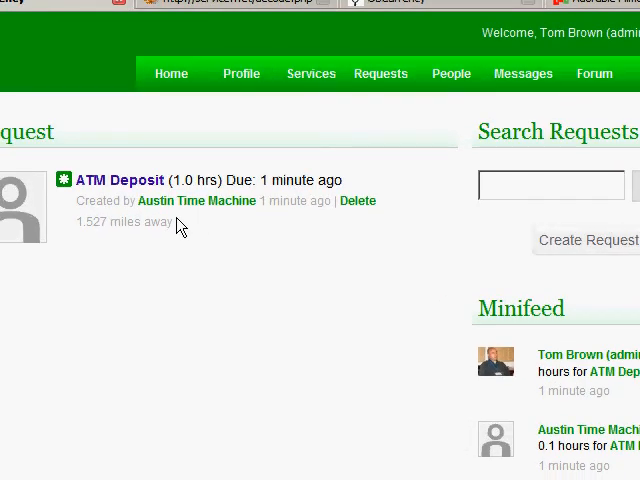
mouse_move(186, 210)
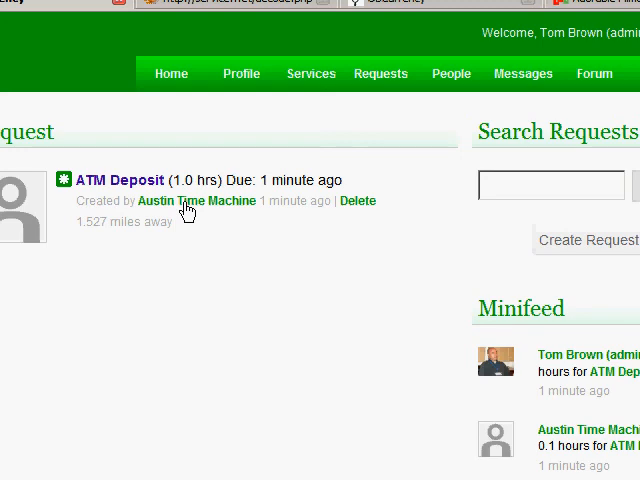
click(200, 200)
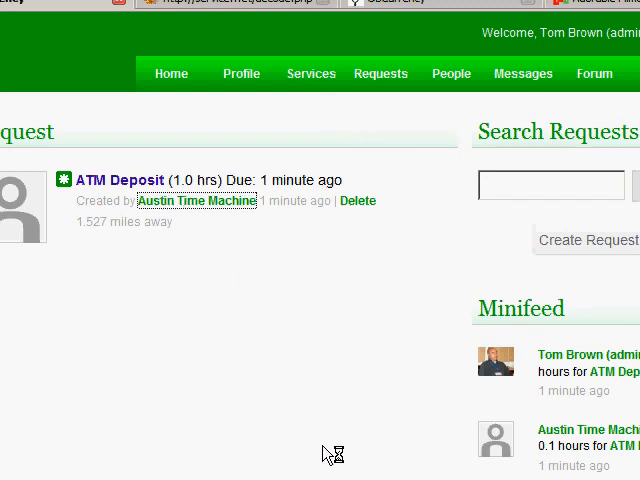
click(196, 200)
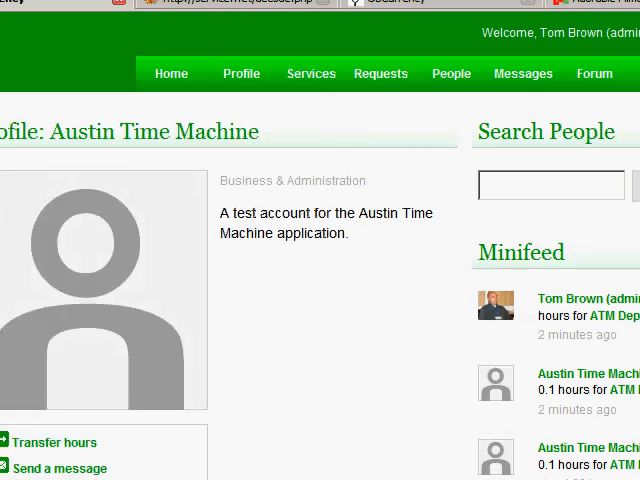